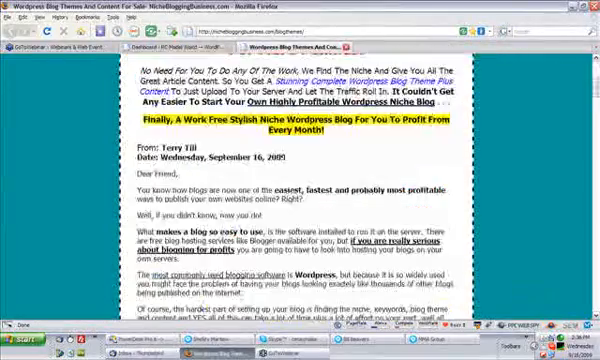
Step: Browse the themes page and open the Body Building niche blog theme page
scroll(down, 3)
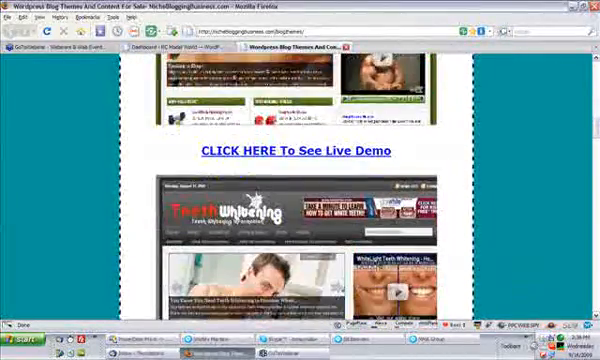
click(299, 153)
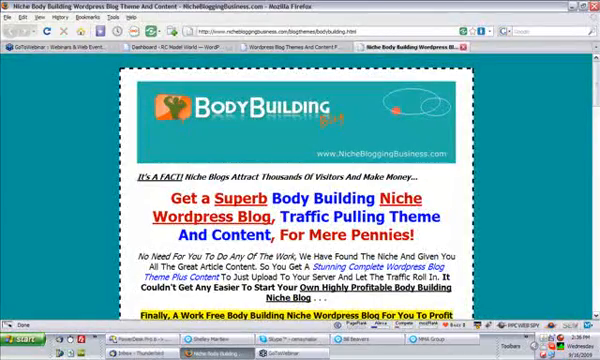
scroll(down, 3)
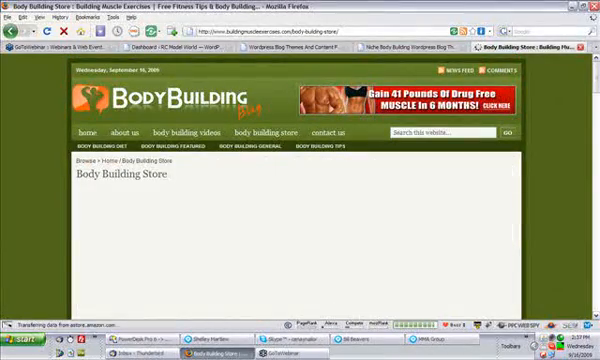
scroll(down, 3)
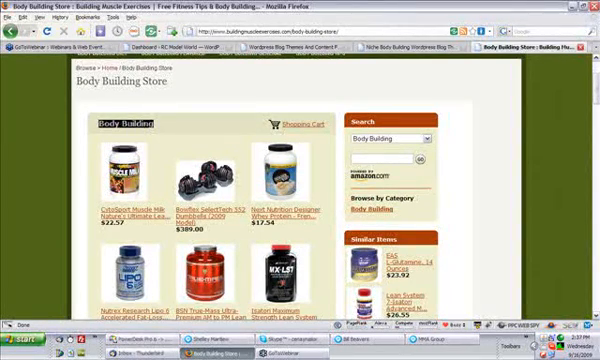
scroll(down, 3)
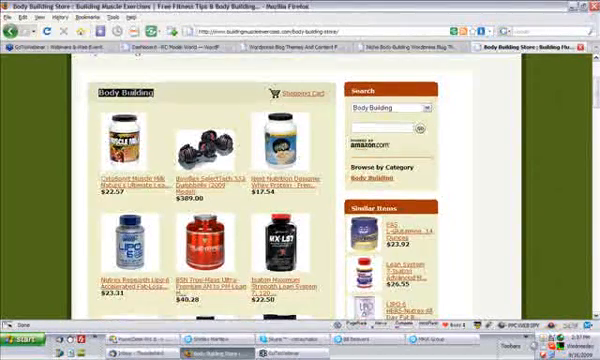
scroll(down, 3)
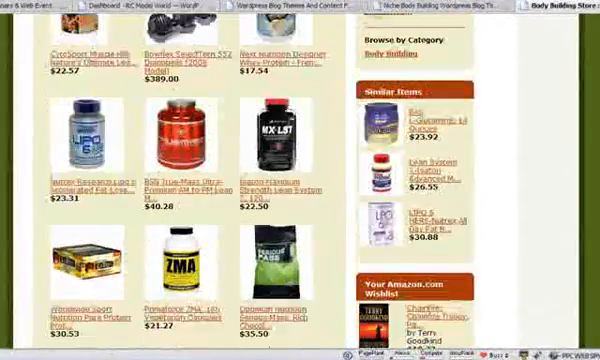
scroll(down, 3)
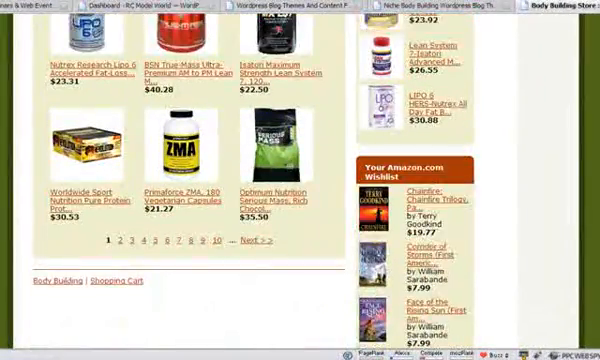
scroll(down, 3)
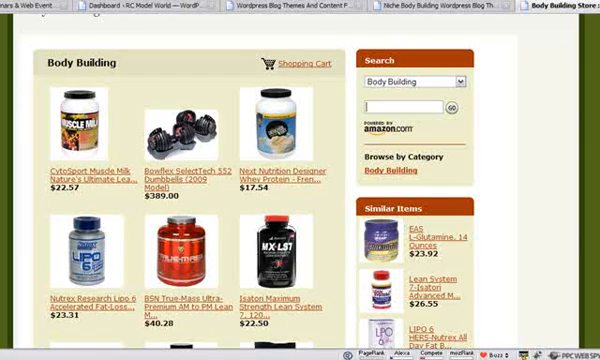
Step: Search the store and scroll through the 1,038 Body Building supplement results
text(rc model)
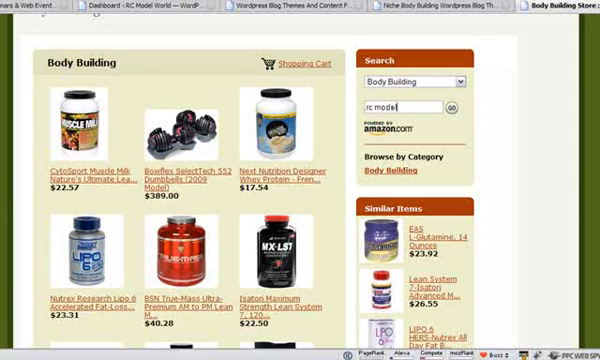
text(s)
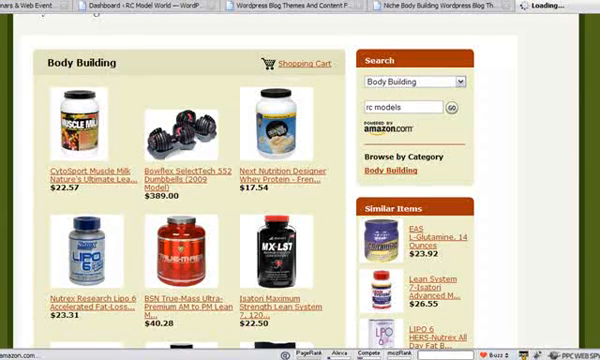
click(453, 106)
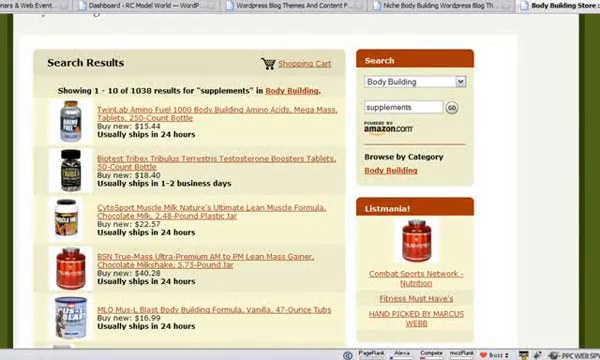
scroll(down, 3)
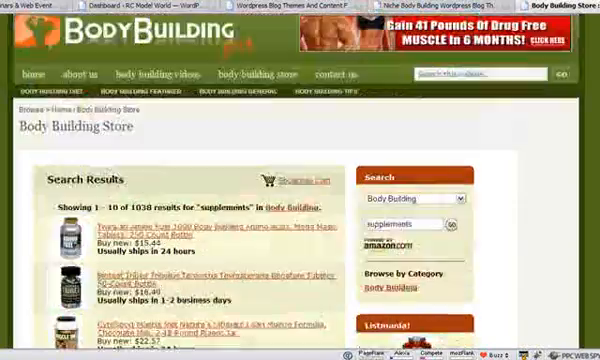
scroll(down, 3)
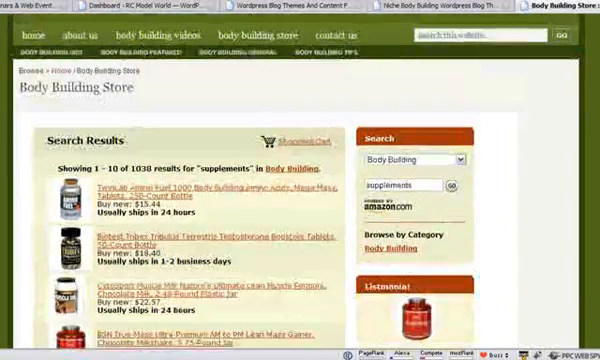
scroll(down, 3)
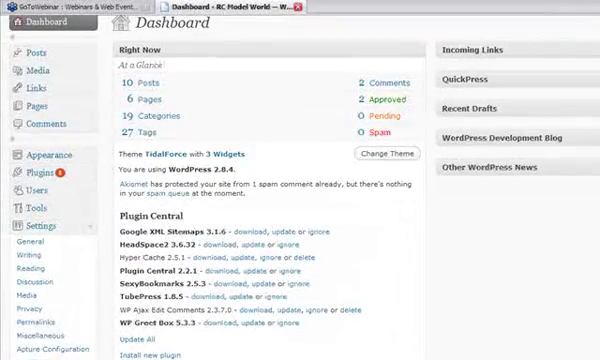
Step: Scroll the RC Model World dashboard down to the Plugin Central list
scroll(down, 3)
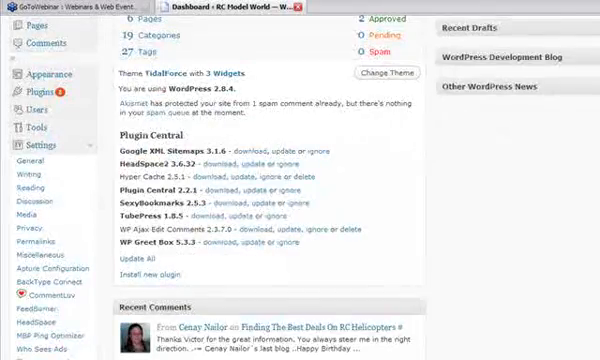
scroll(down, 3)
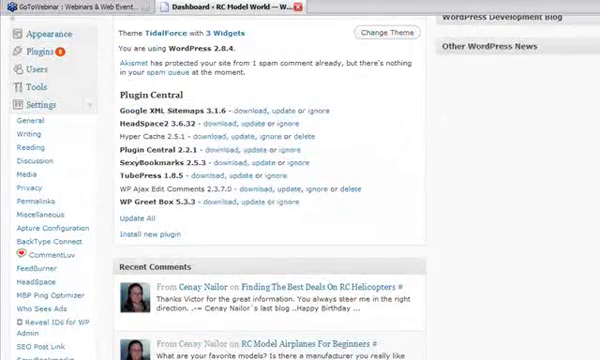
scroll(down, 3)
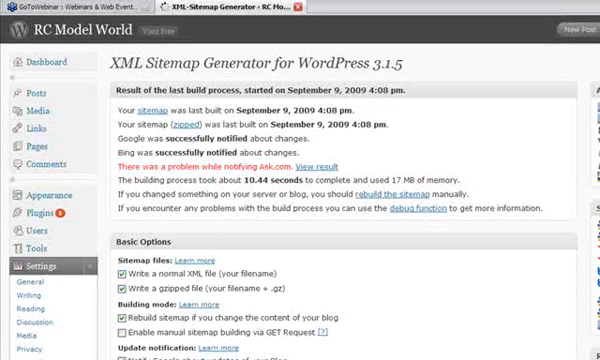
scroll(down, 3)
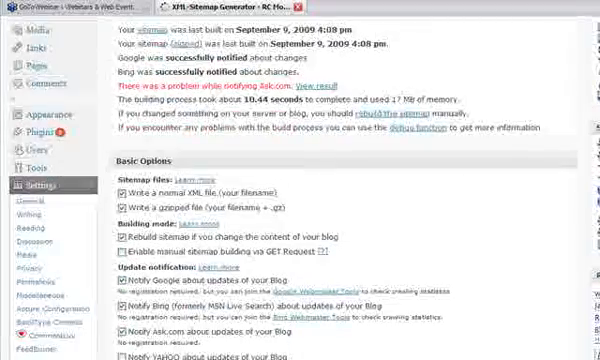
scroll(down, 3)
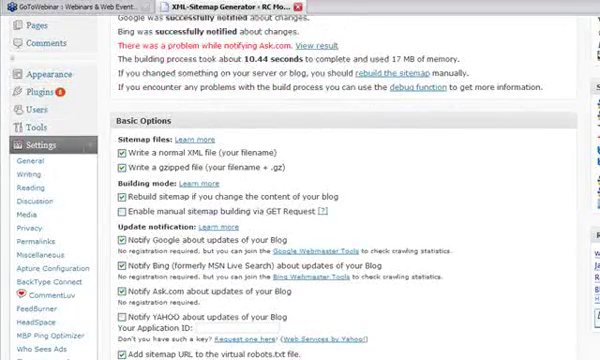
scroll(down, 3)
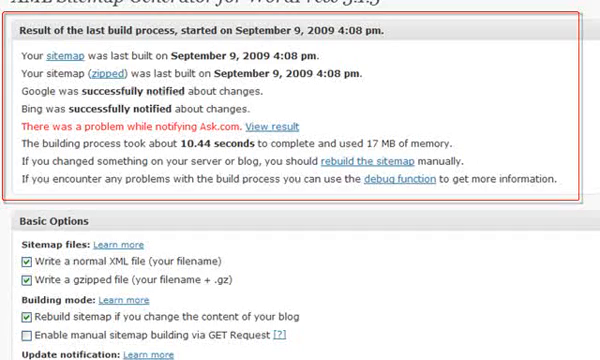
scroll(down, 3)
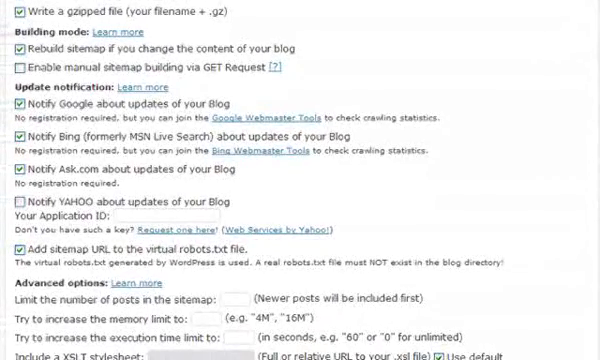
scroll(down, 3)
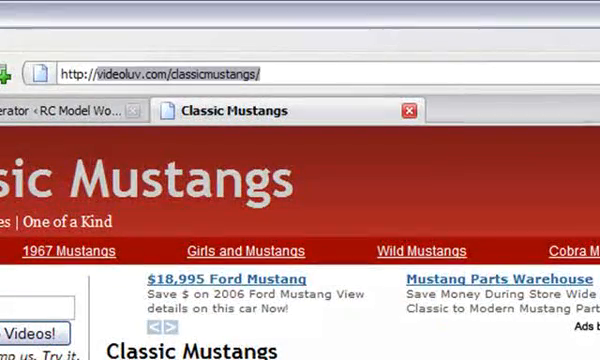
Step: Enter the rc-model-world sitemap URL in the Firefox address bar
text(http://rc-,op)
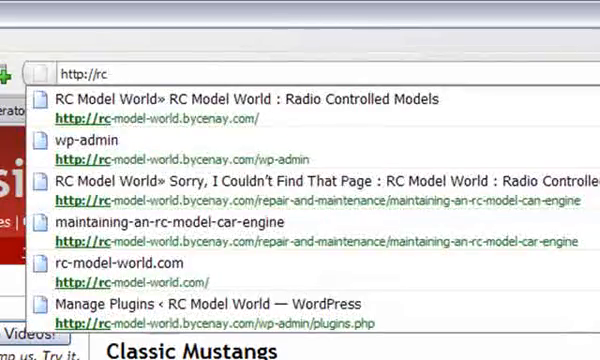
text(-model)
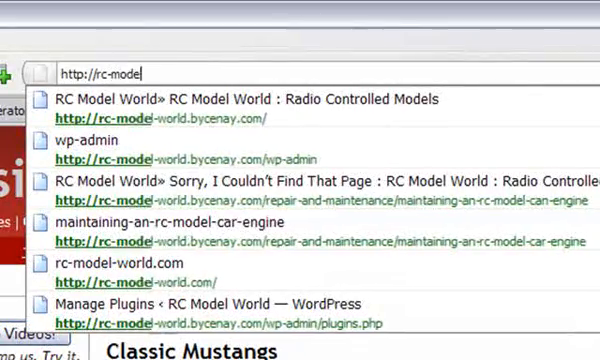
text(-world.)
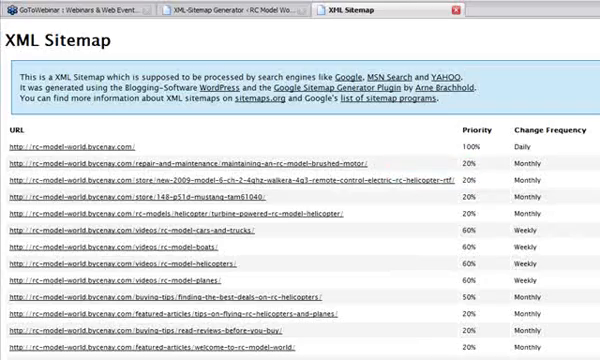
Step: Scroll through the sitemap's post URLs, priorities and change frequencies
scroll(down, 3)
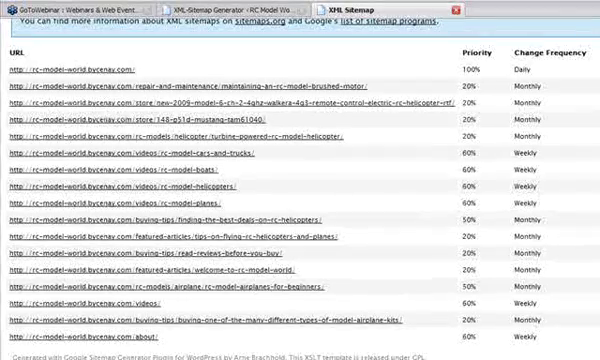
scroll(down, 3)
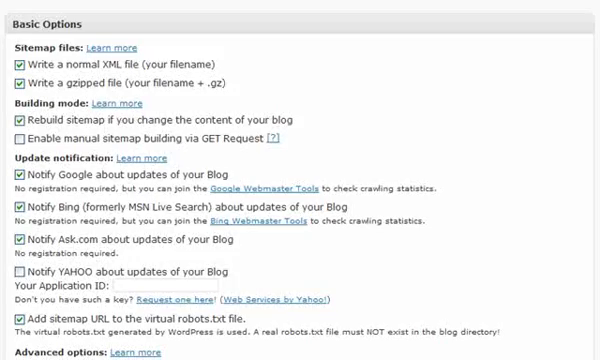
scroll(down, 3)
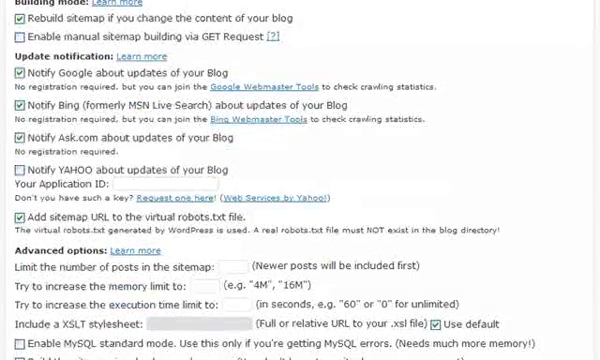